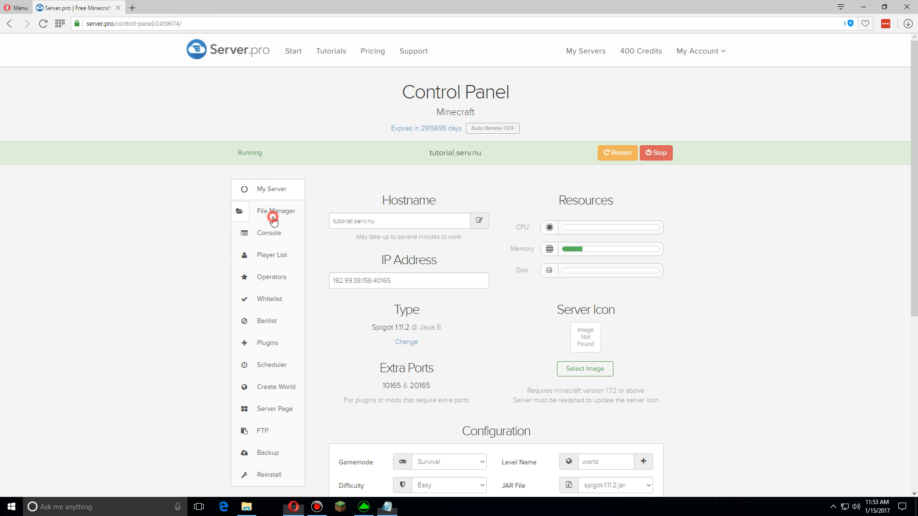
Browse the file manager into plugins/BiteSkyWars and scroll through its config files
{"action": "left_click", "coordinate": [276, 211]}
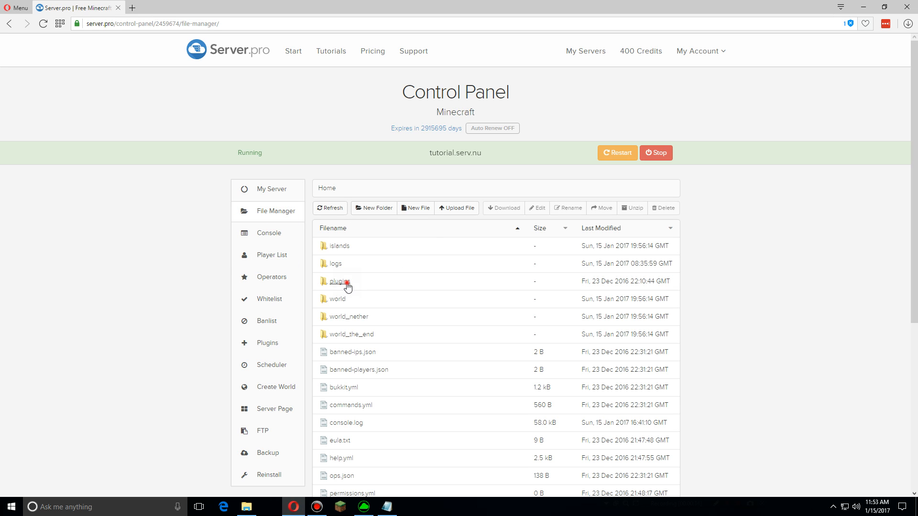
{"action": "left_click", "coordinate": [339, 281]}
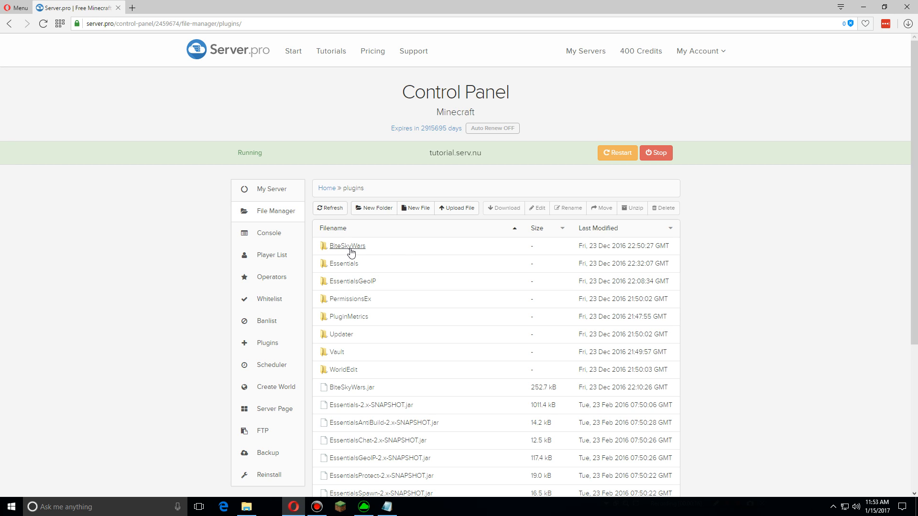
{"action": "left_click", "coordinate": [347, 246]}
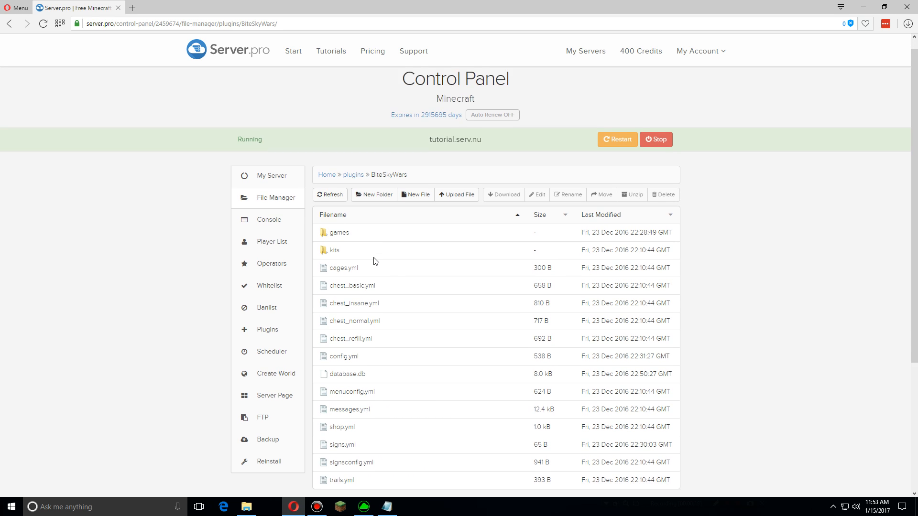
{"action": "scroll", "scroll_direction": "down", "scroll_amount": 3}
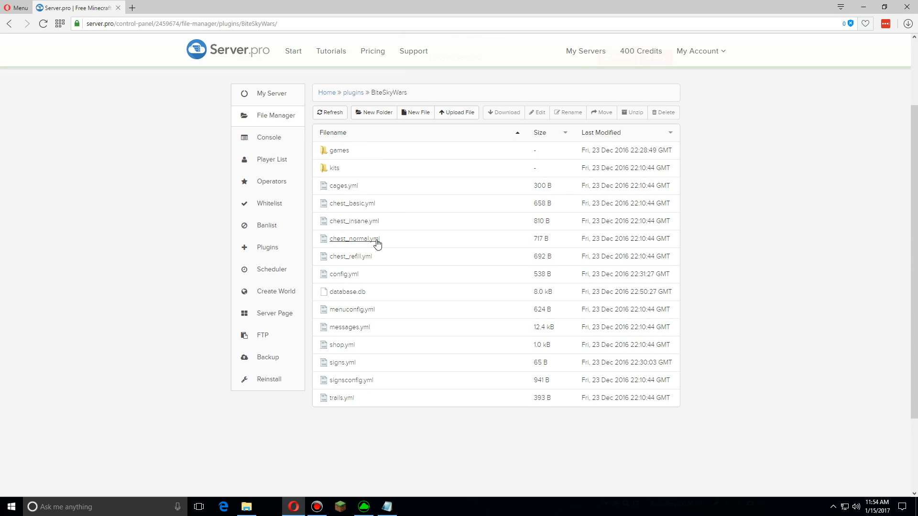
{"action": "mouse_move", "coordinate": [397, 235]}
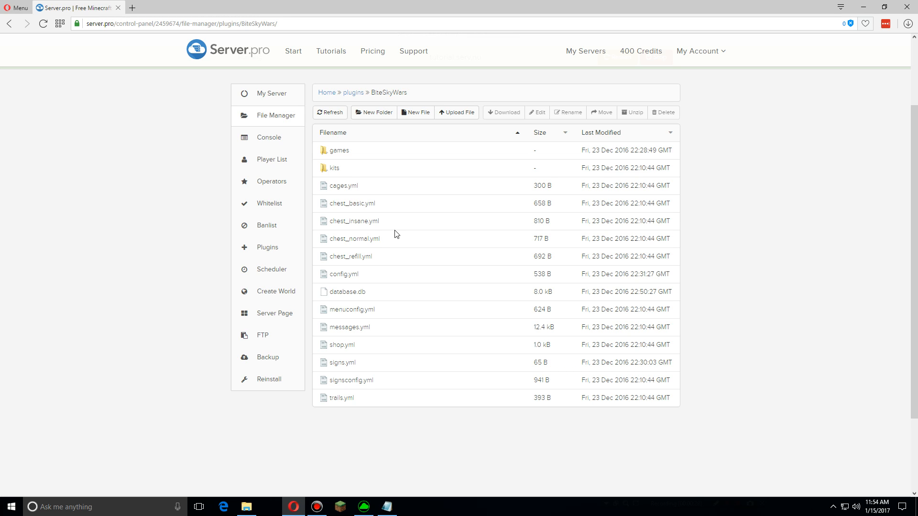
Open BiteSkyWars config.yml and review build-mode, database and coins-per-kill values
{"action": "double_click", "coordinate": [344, 274]}
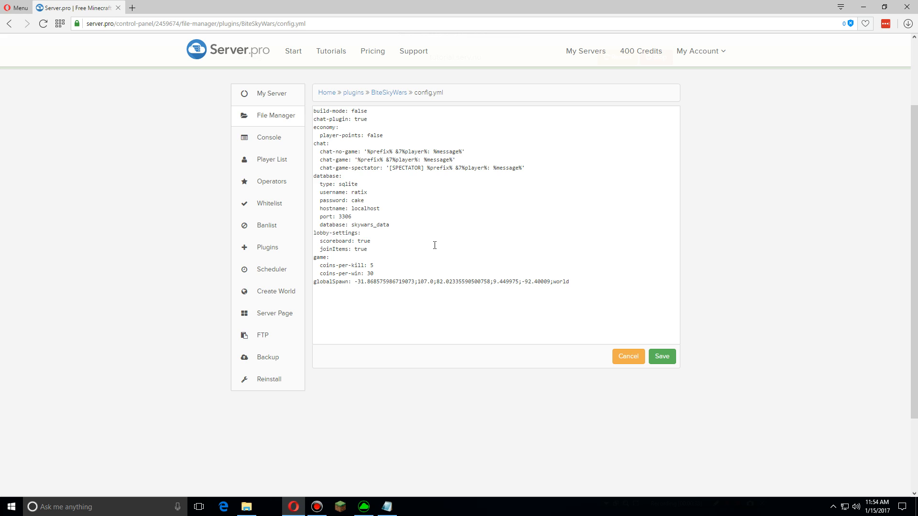
{"action": "mouse_move", "coordinate": [404, 215]}
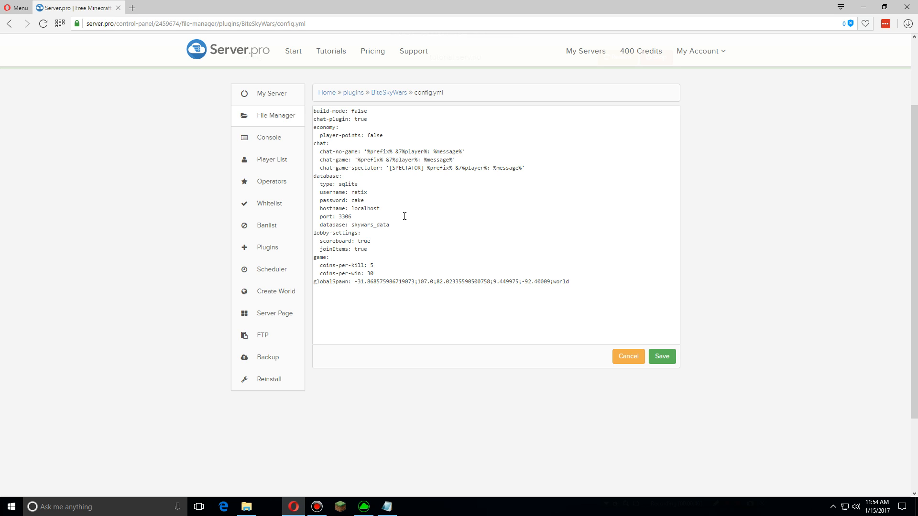
{"action": "double_click", "coordinate": [357, 112]}
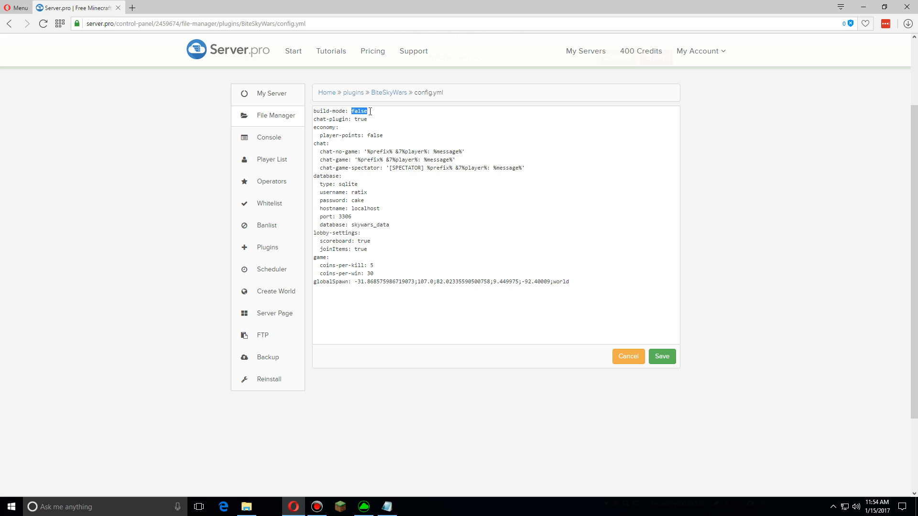
{"action": "mouse_move", "coordinate": [471, 199]}
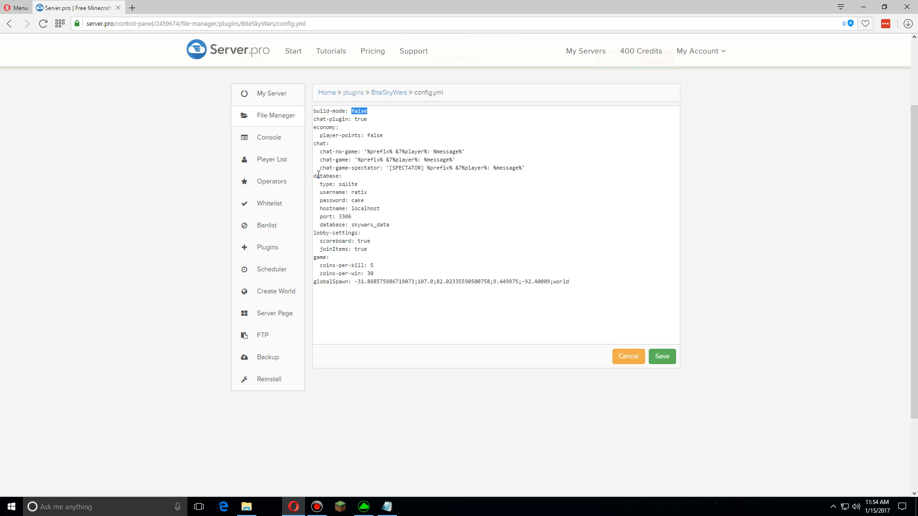
{"action": "left_click", "coordinate": [429, 206]}
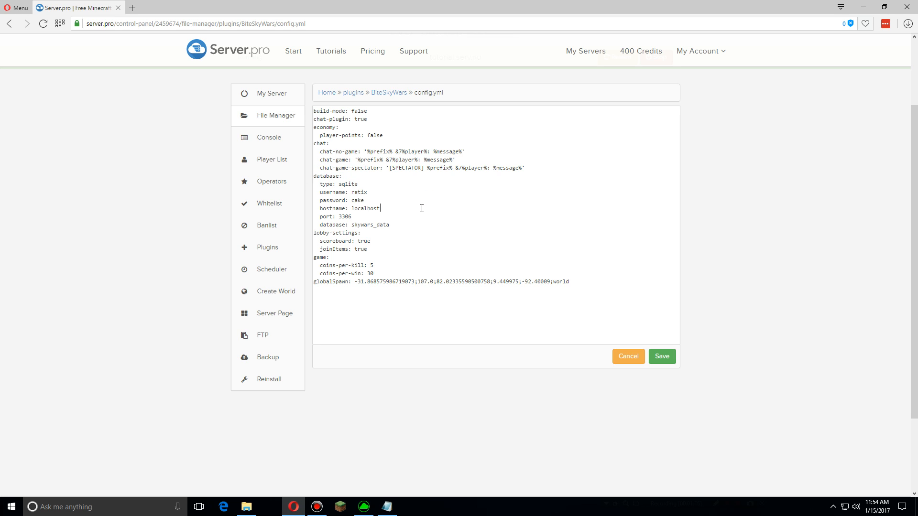
{"action": "mouse_move", "coordinate": [382, 272]}
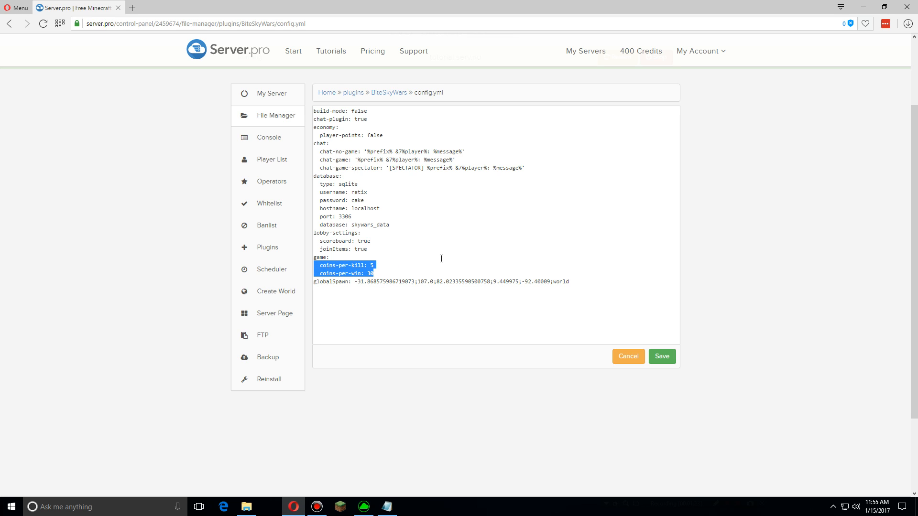
{"action": "left_click", "coordinate": [438, 254]}
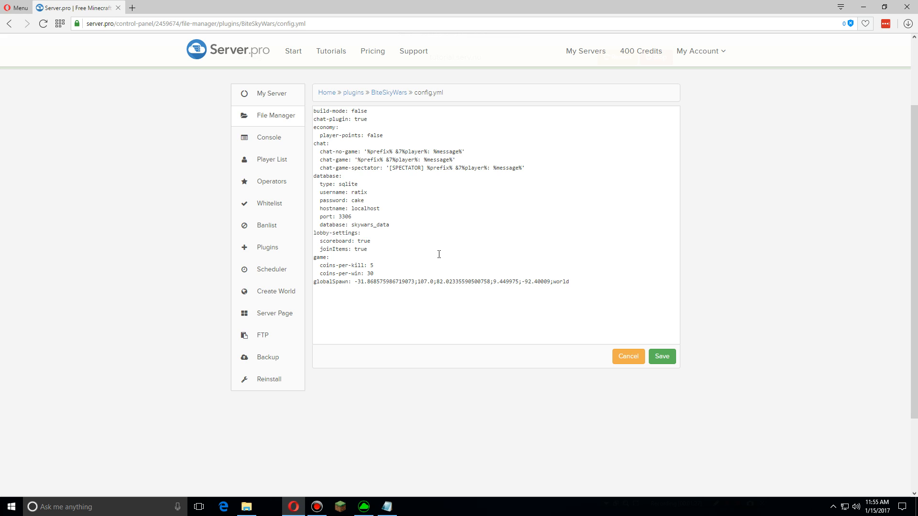
{"action": "left_click", "coordinate": [373, 265]}
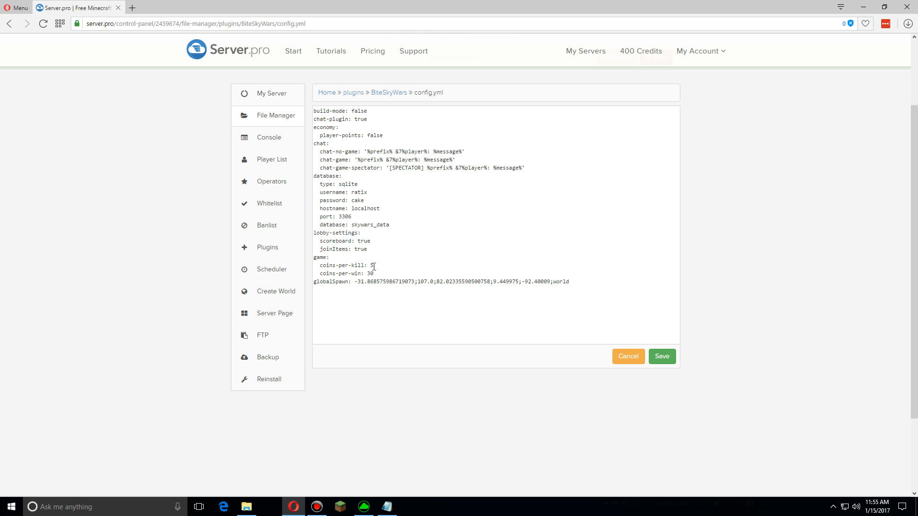
{"action": "double_click", "coordinate": [370, 274]}
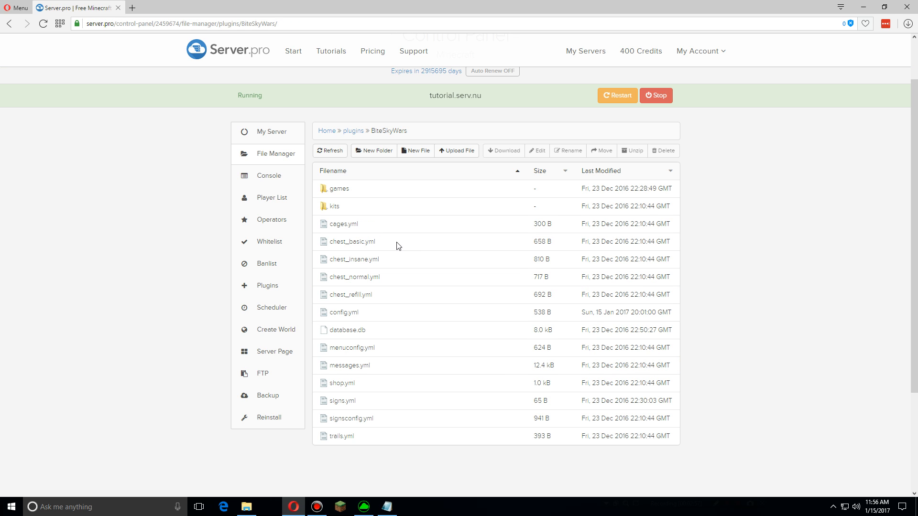
{"action": "mouse_move", "coordinate": [396, 284]}
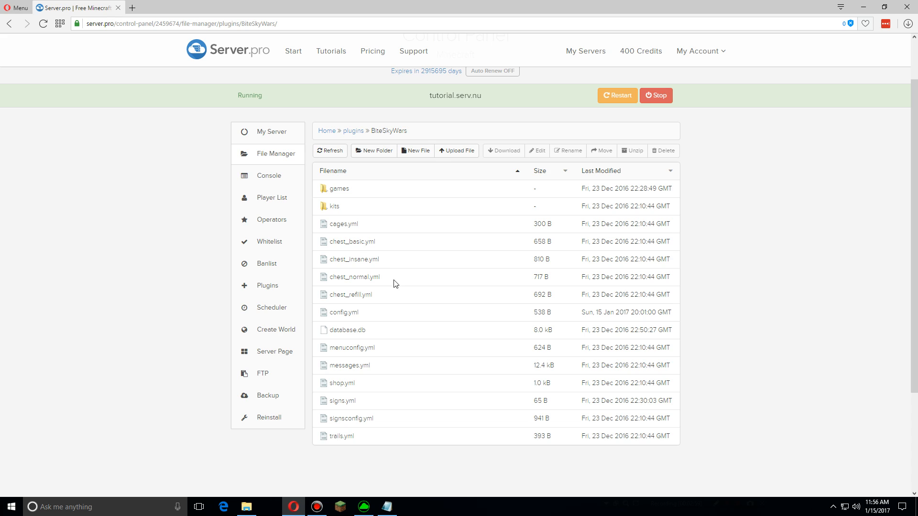
{"action": "mouse_move", "coordinate": [406, 249]}
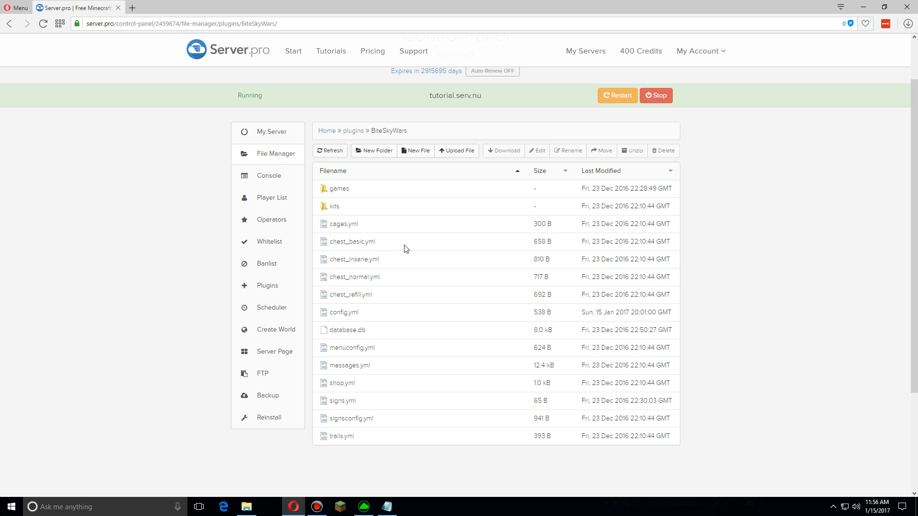
{"action": "mouse_move", "coordinate": [390, 247]}
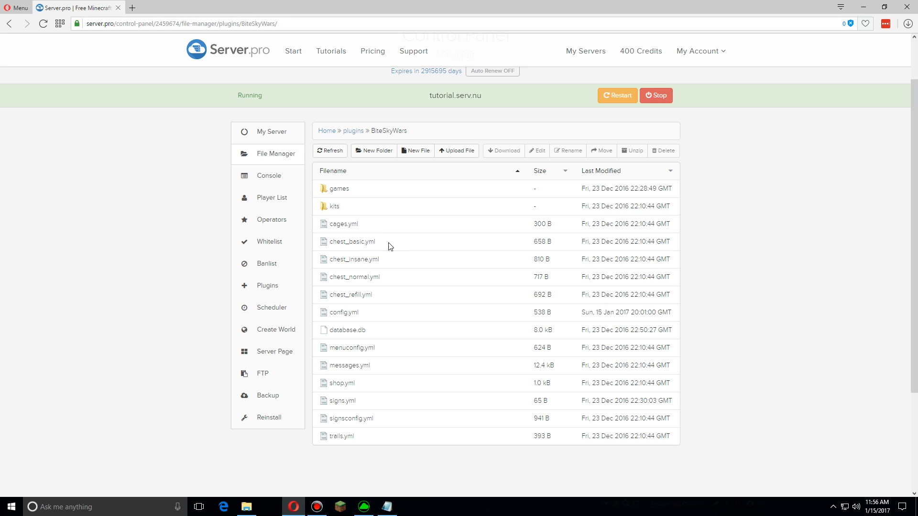
{"action": "mouse_move", "coordinate": [354, 259]}
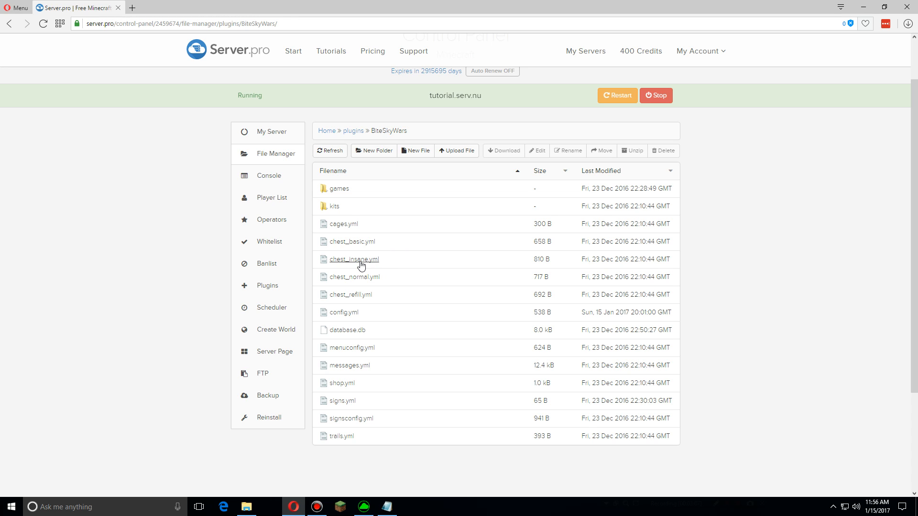
Open chest_insane.yml and adjust the lava_bucket entry and its chance value
{"action": "left_click", "coordinate": [354, 259]}
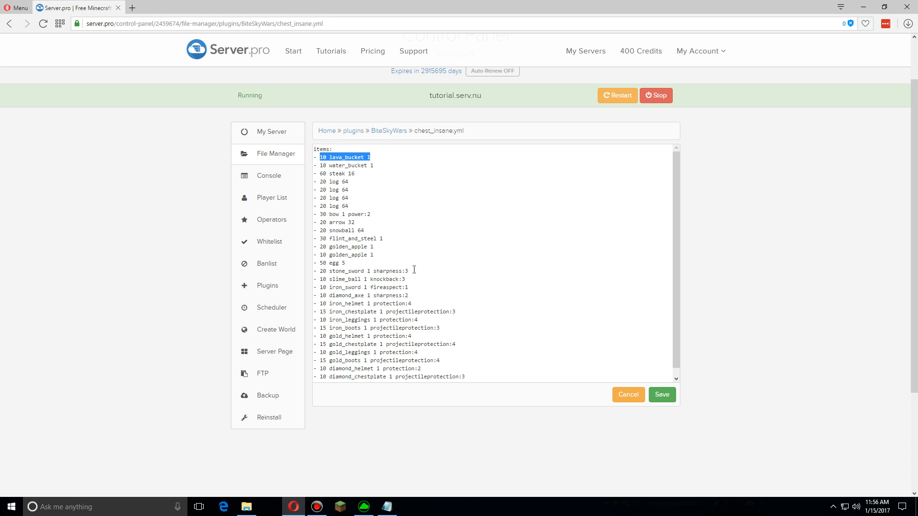
{"action": "double_click", "coordinate": [363, 270]}
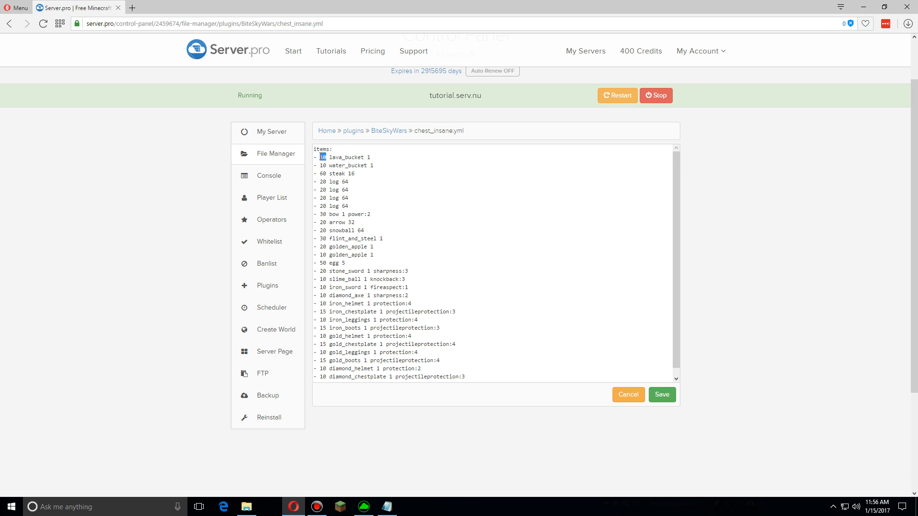
{"action": "double_click", "coordinate": [346, 157]}
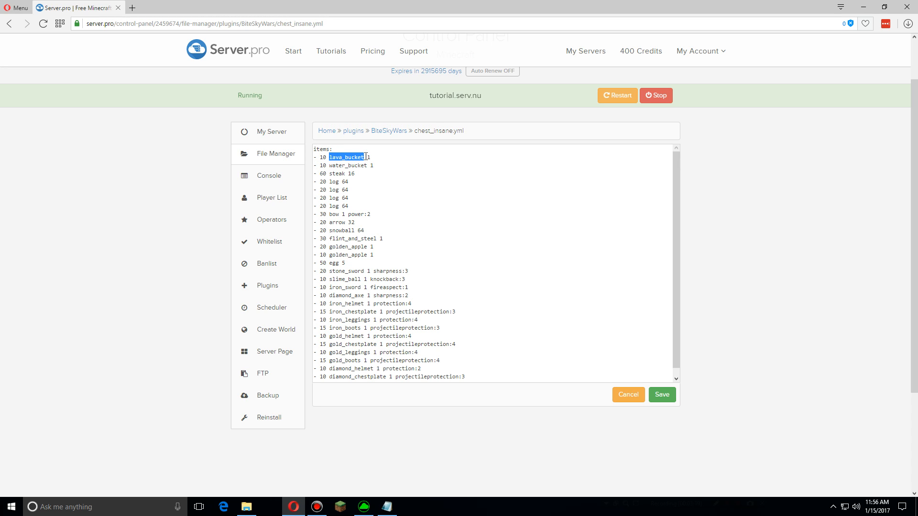
{"action": "left_click", "coordinate": [368, 157]}
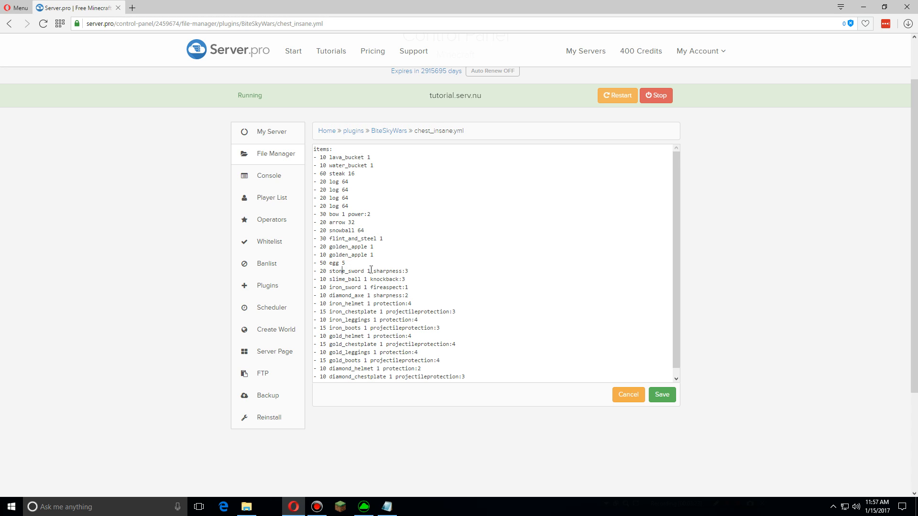
{"action": "double_click", "coordinate": [389, 270]}
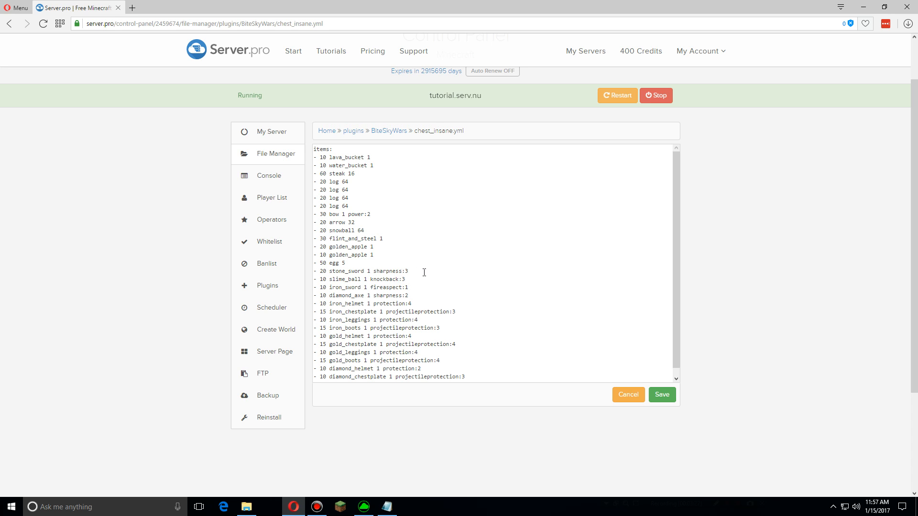
Save chest_insane.yml and open cages.yml from the BiteSkyWars folder
{"action": "left_click", "coordinate": [628, 395]}
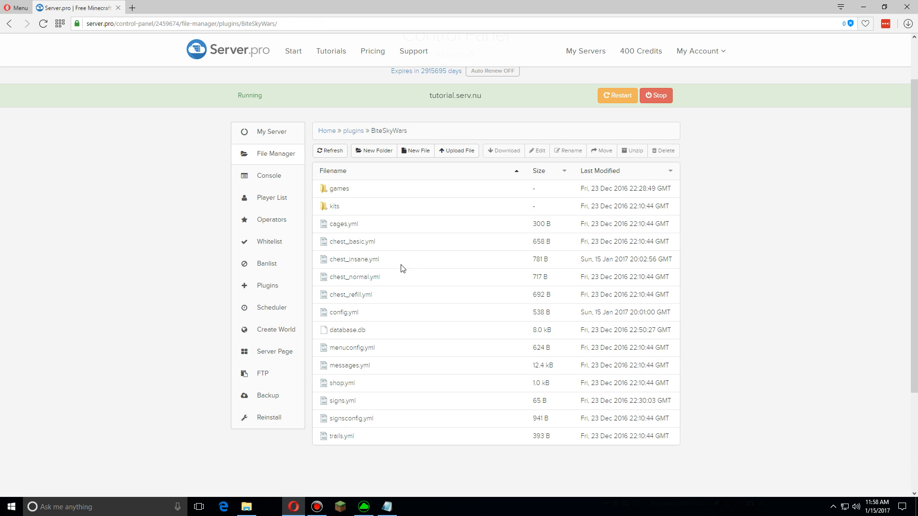
{"action": "left_click", "coordinate": [342, 224]}
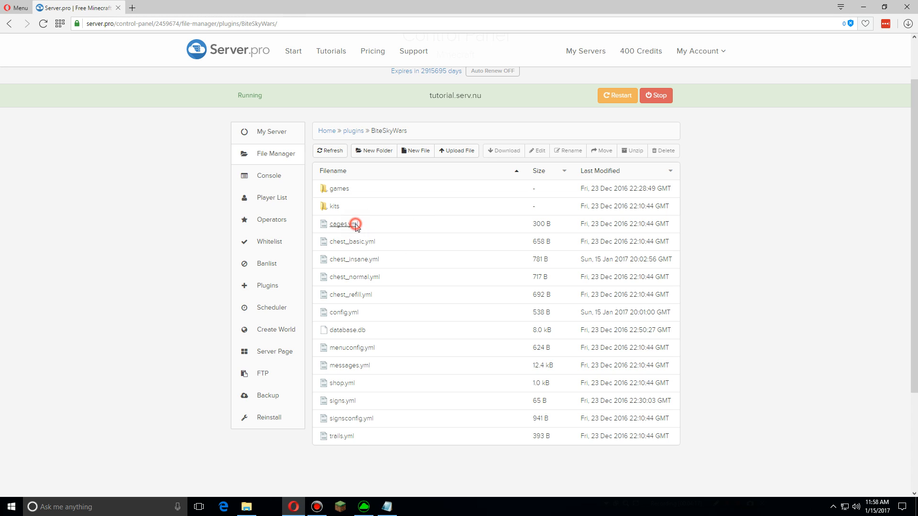
{"action": "left_click", "coordinate": [343, 223]}
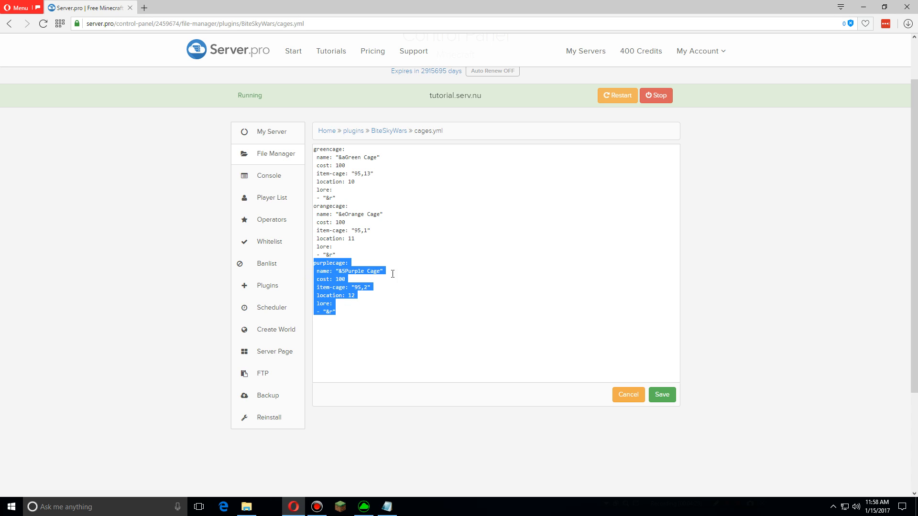
Duplicate the purplecage block as a redcage entry named Red Cage
{"action": "left_click", "coordinate": [386, 320]}
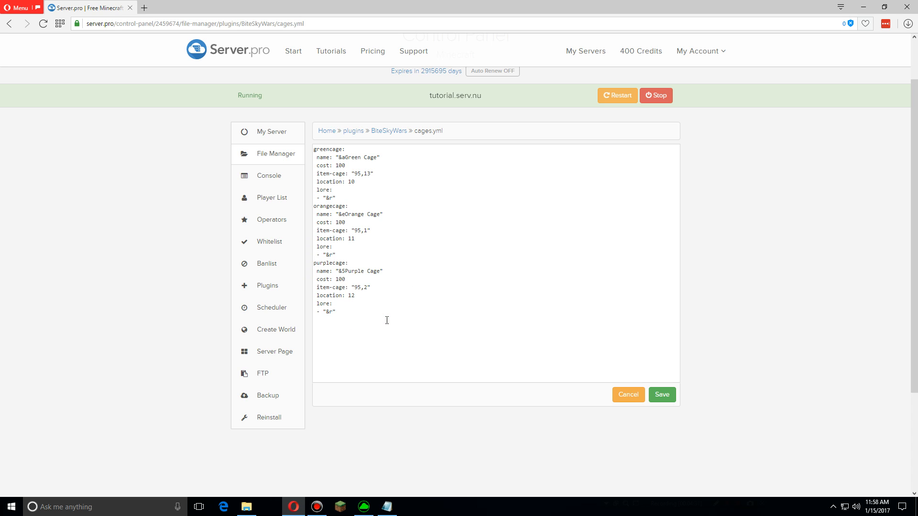
{"action": "type", "text": "purplecage:"}
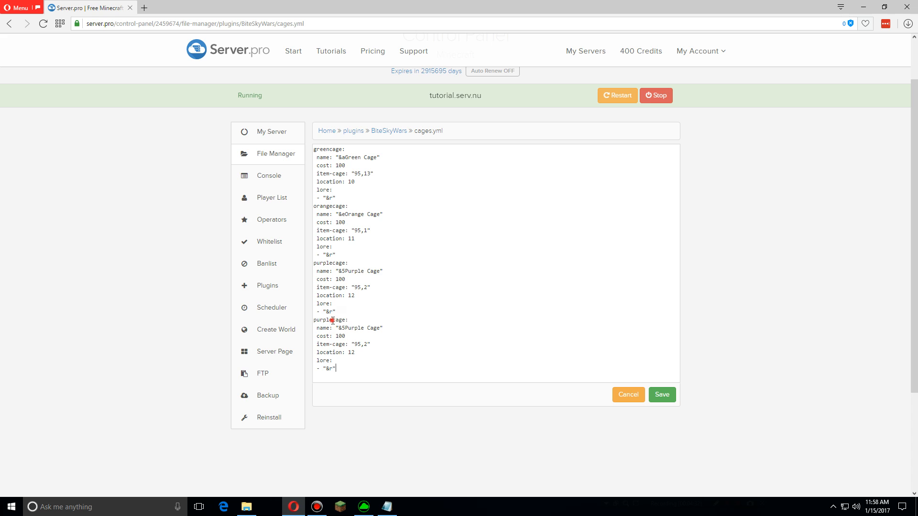
{"action": "type", "text": "redcage"}
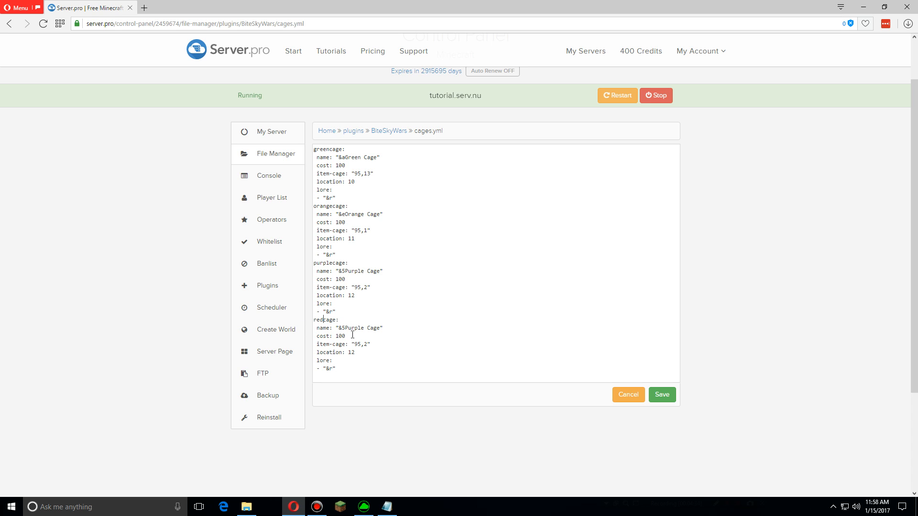
{"action": "double_click", "coordinate": [353, 328]}
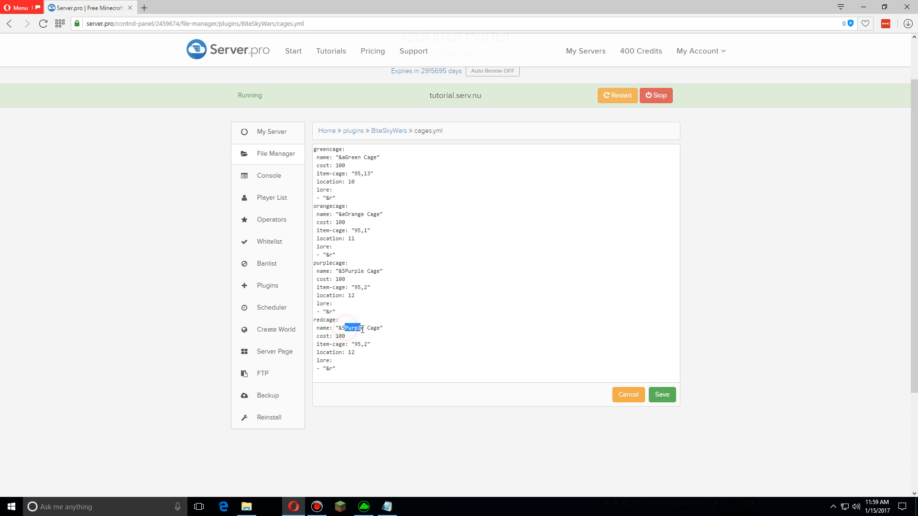
{"action": "type", "text": "Red"}
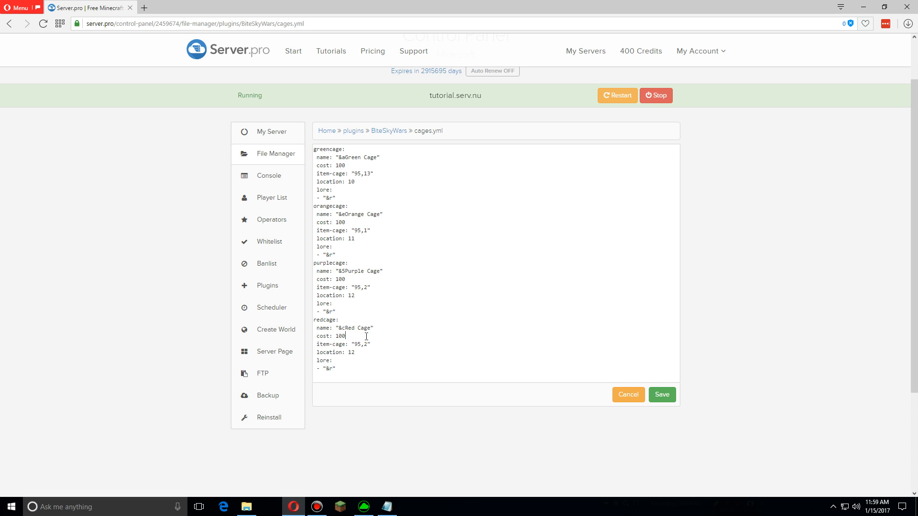
Set the red cage to cost 200, item-cage 95,14, location 13, and save
{"action": "key", "text": "Backspace"}
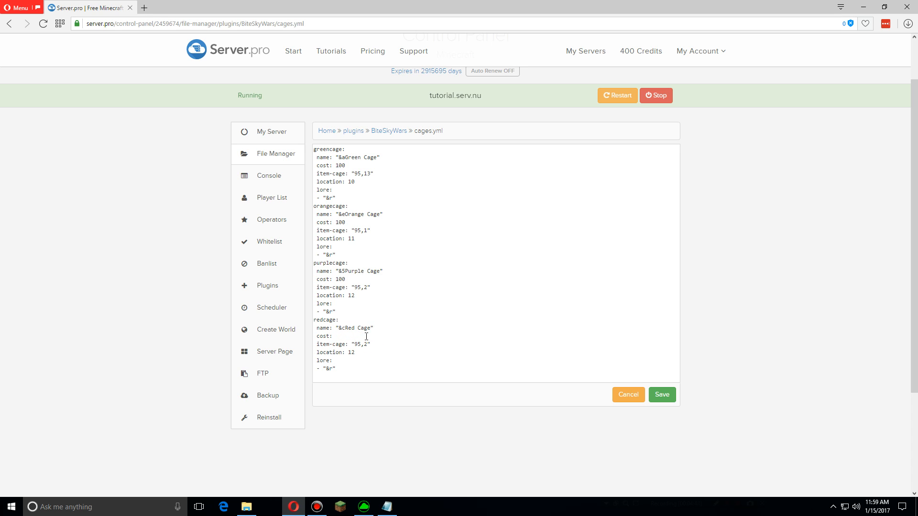
{"action": "type", "text": "200"}
{"action": "type", "text": "1"}
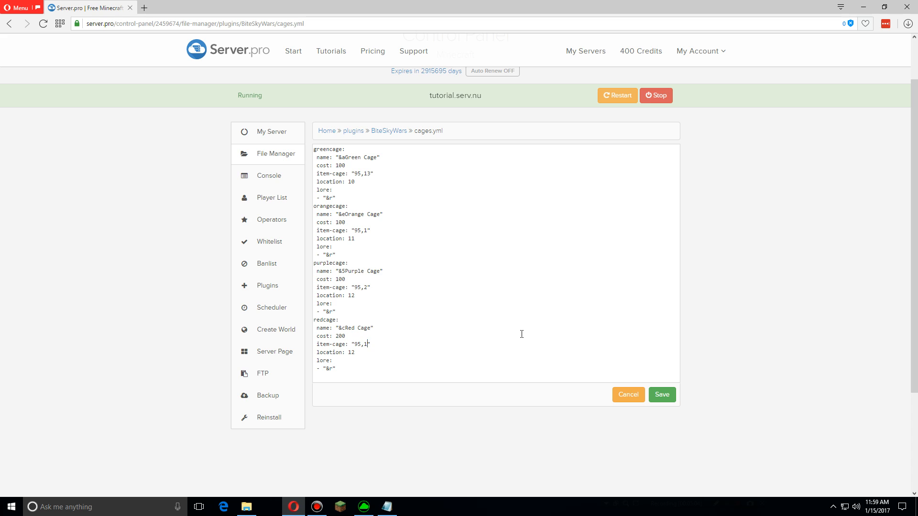
{"action": "type", "text": "4"}
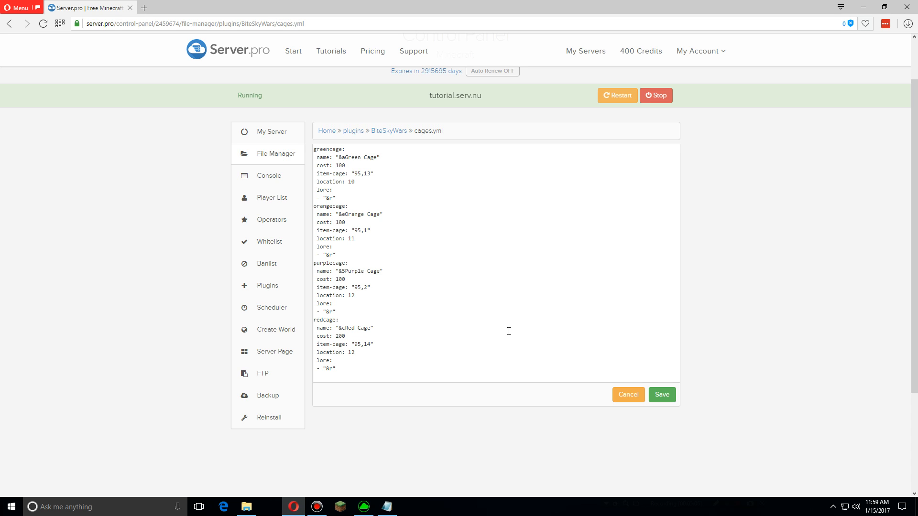
{"action": "mouse_move", "coordinate": [462, 326]}
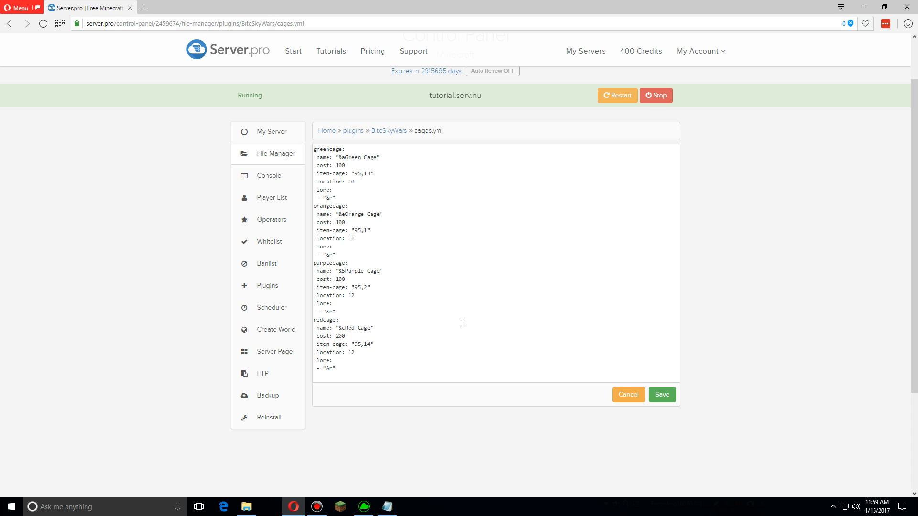
{"action": "mouse_move", "coordinate": [362, 353]}
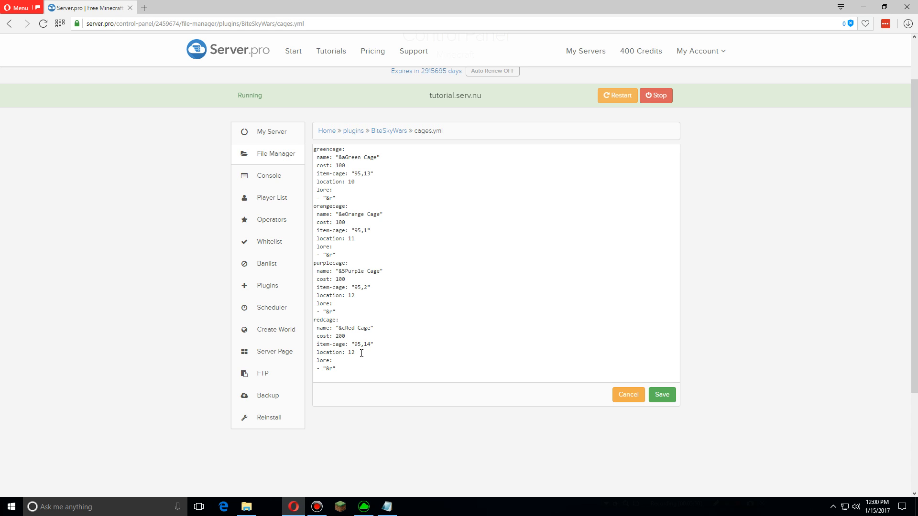
{"action": "type", "text": "3"}
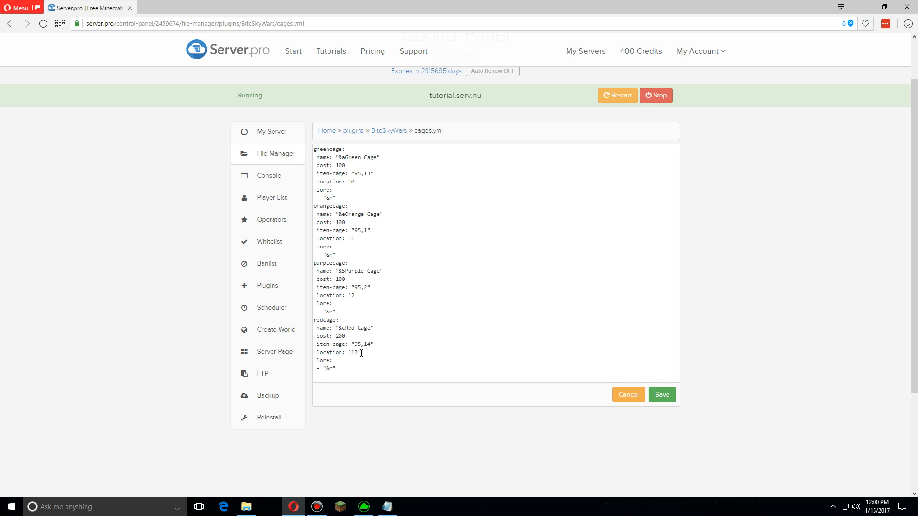
{"action": "key", "text": "Backspace"}
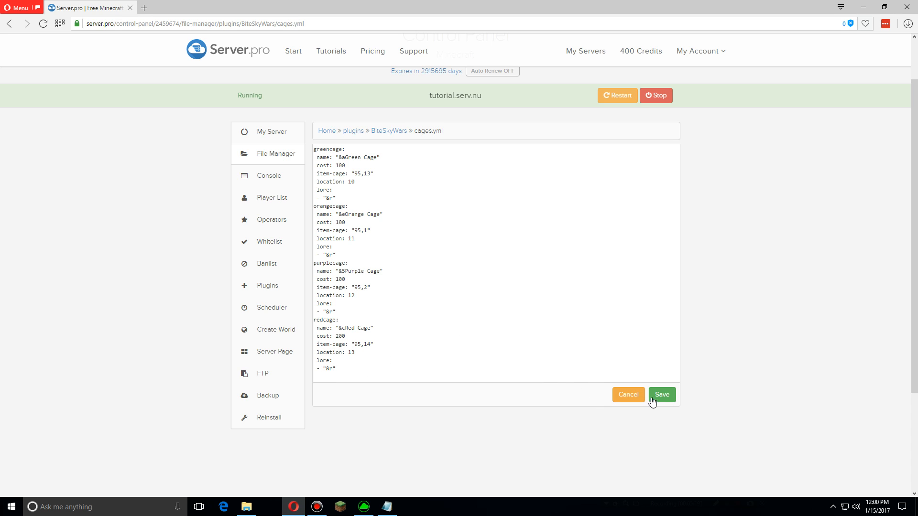
{"action": "left_click", "coordinate": [660, 394]}
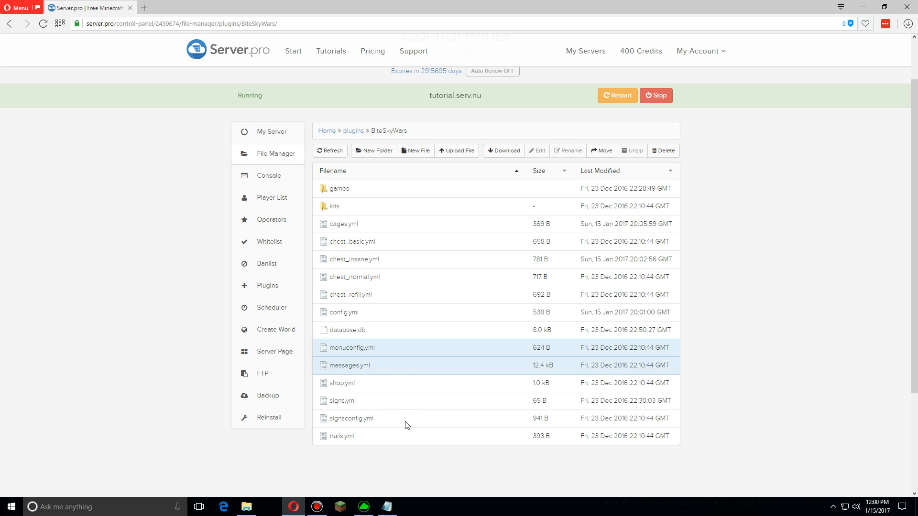
Open menuconfig.yml in the BiteSkyWars folder to review its inventory strings
{"action": "left_click", "coordinate": [349, 418]}
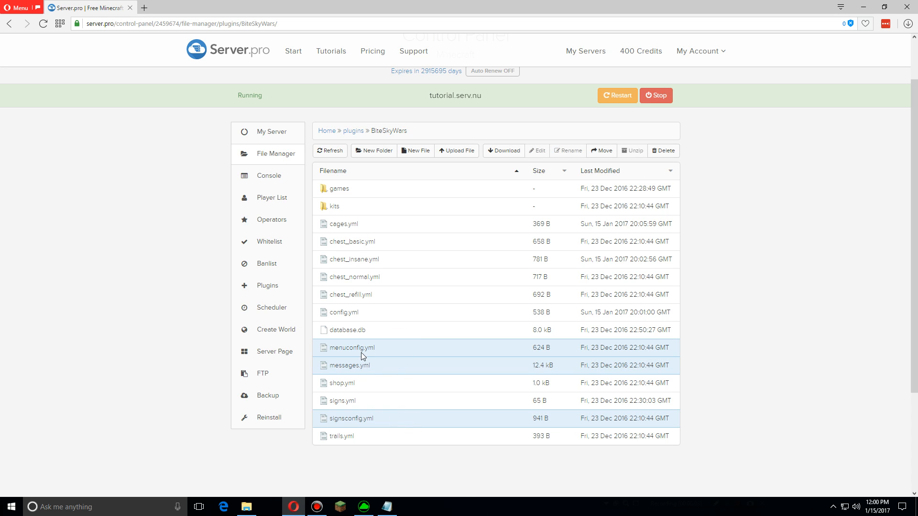
{"action": "mouse_move", "coordinate": [352, 347]}
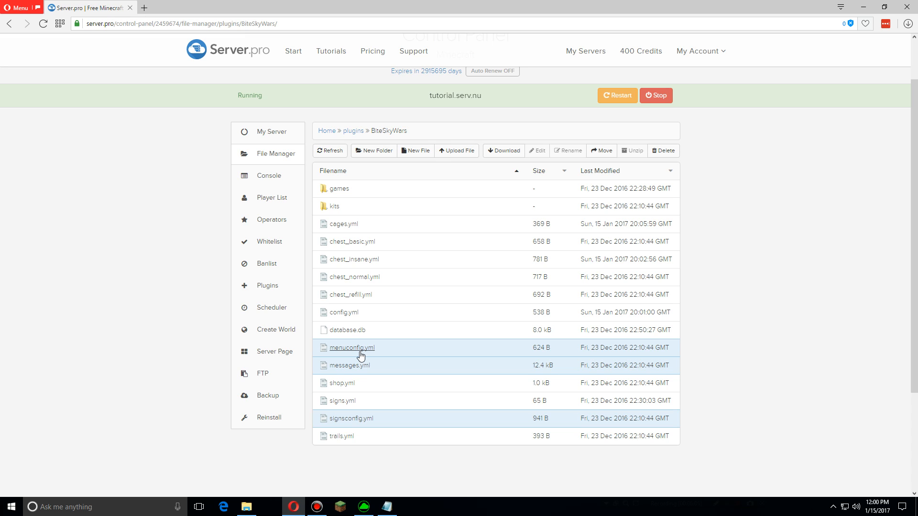
{"action": "mouse_move", "coordinate": [391, 352]}
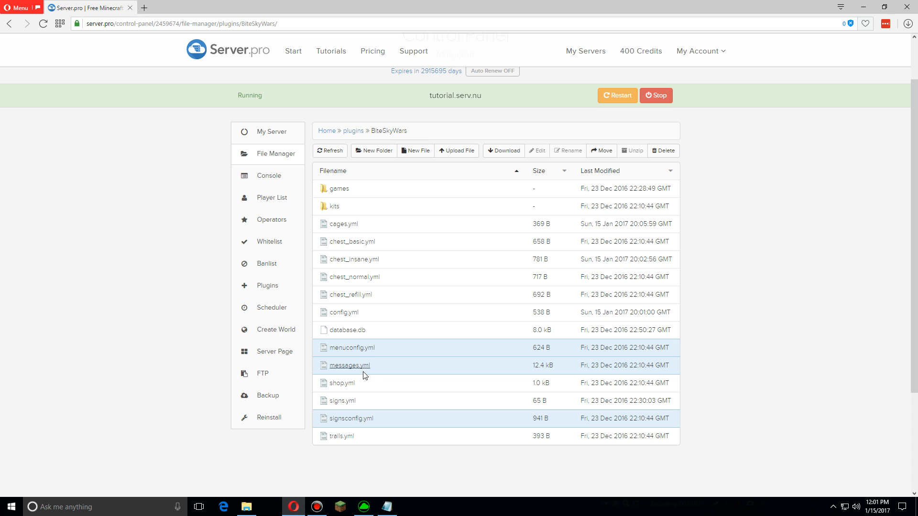
{"action": "mouse_move", "coordinate": [381, 416]}
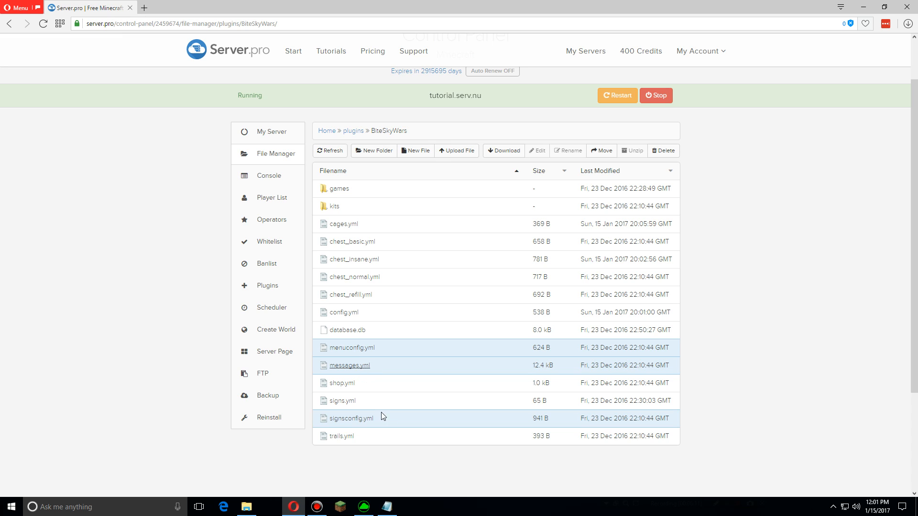
{"action": "mouse_move", "coordinate": [379, 386]}
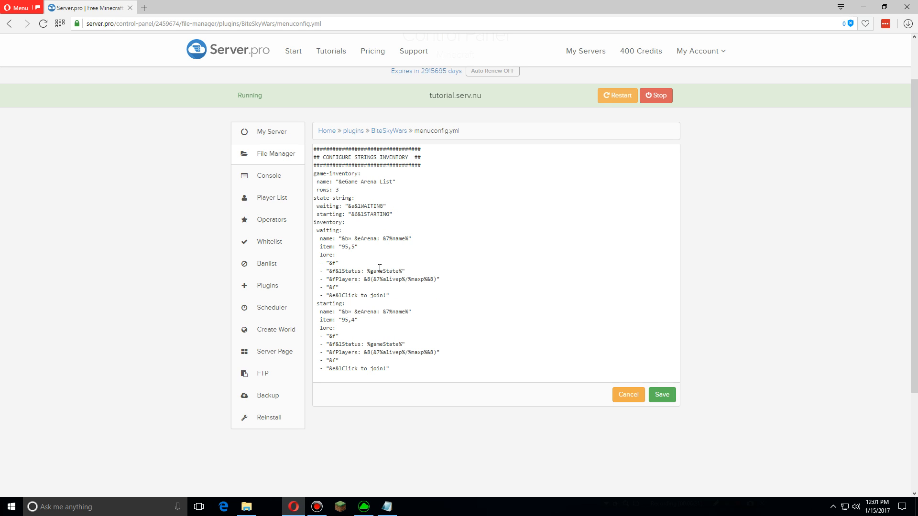
{"action": "mouse_move", "coordinate": [393, 139]}
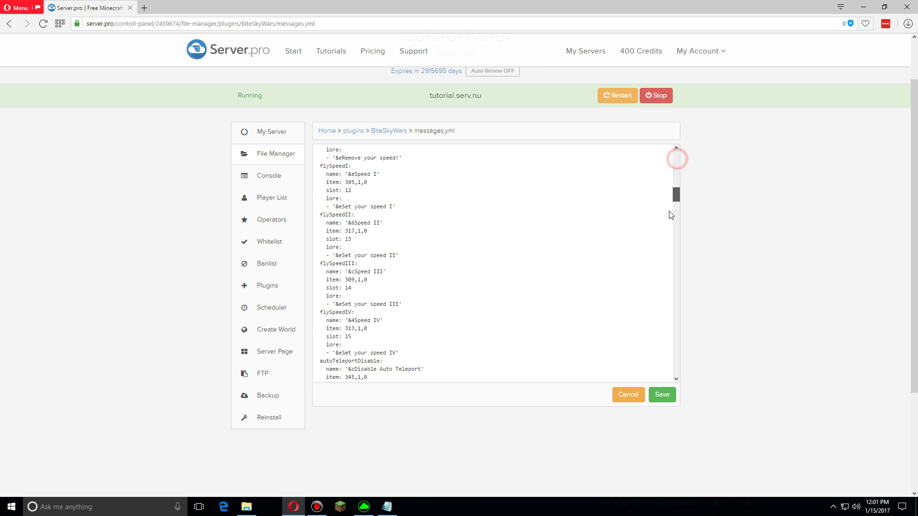
Scroll through messages.yml and save the edited item text
{"action": "scroll", "scroll_direction": "down", "scroll_amount": 3}
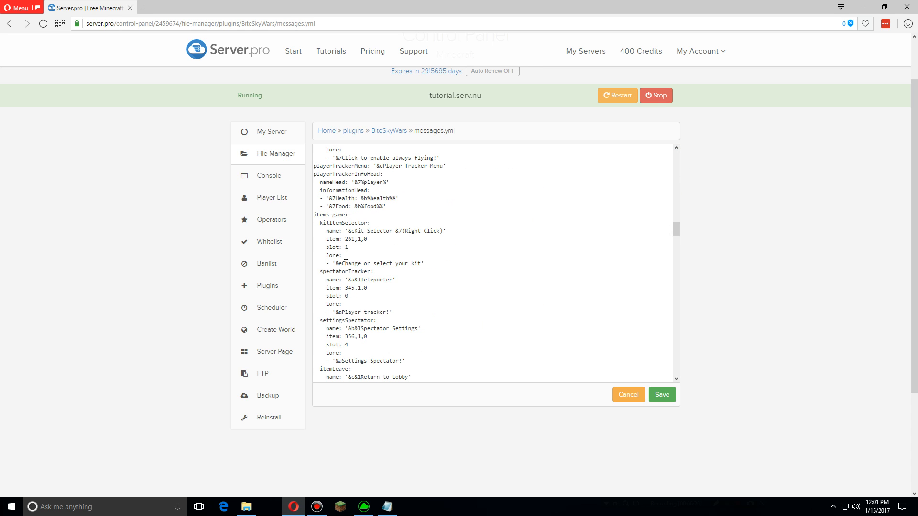
{"action": "mouse_move", "coordinate": [492, 264]}
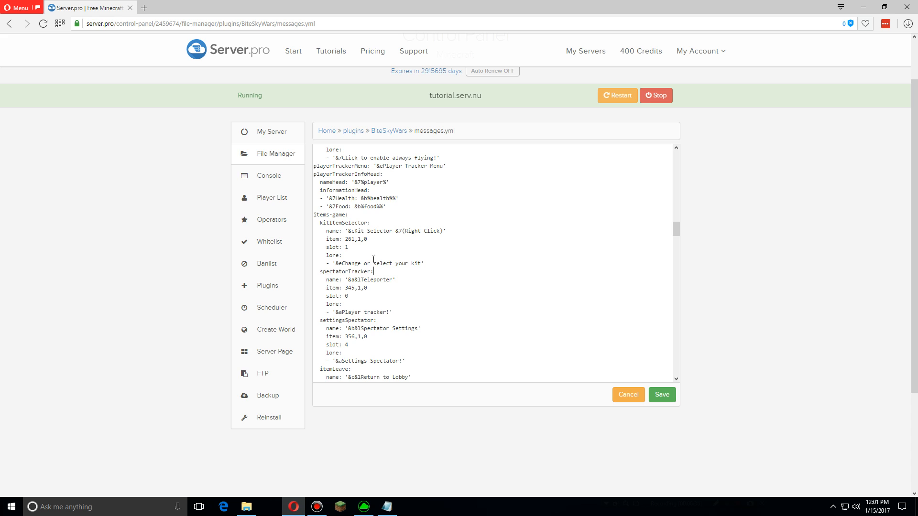
{"action": "mouse_move", "coordinate": [388, 130]}
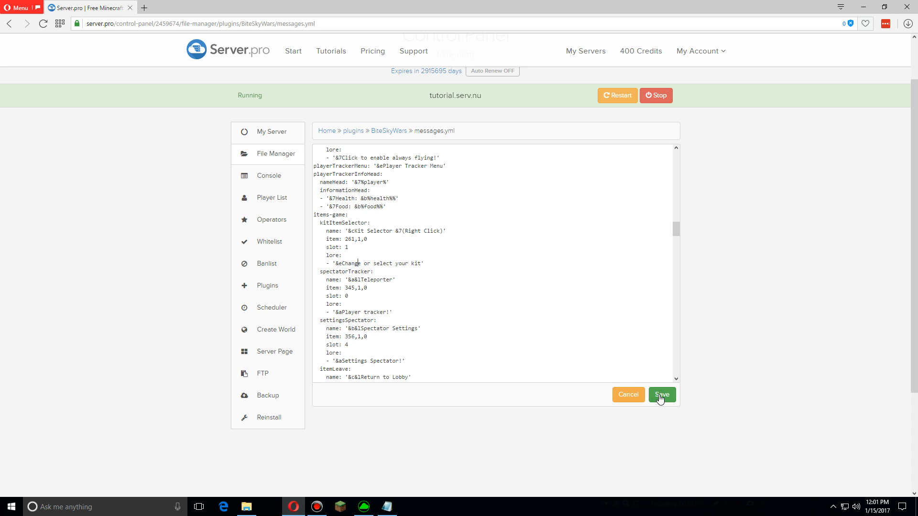
{"action": "left_click", "coordinate": [661, 394]}
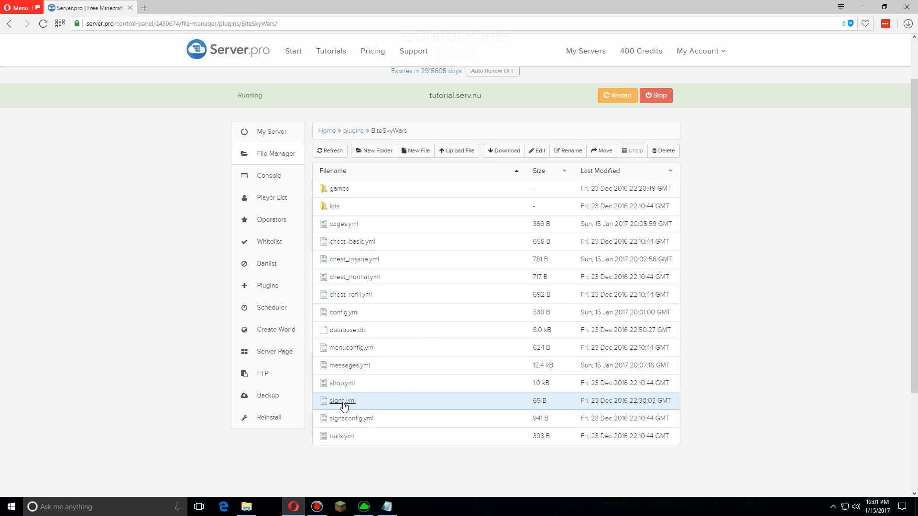
Open shop.yml, review its cages, kits, trails and coins entries, and edit the cages slot
{"action": "double_click", "coordinate": [341, 401]}
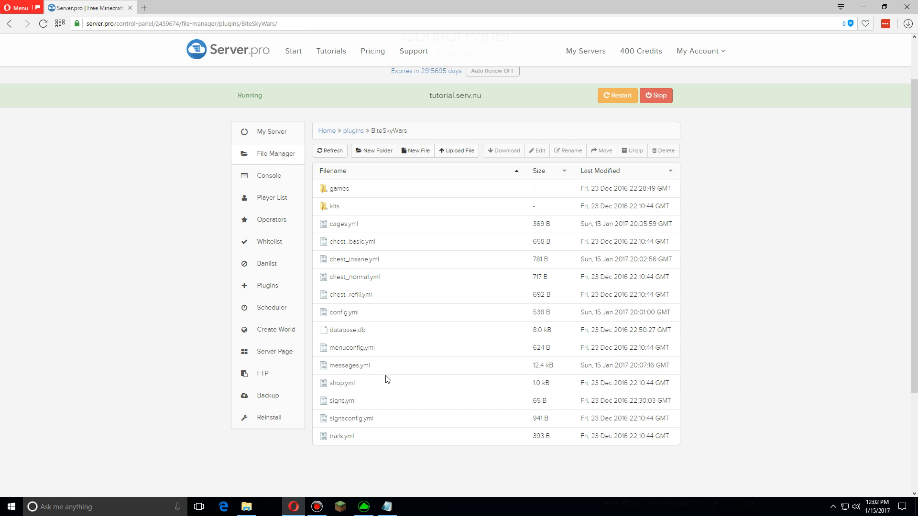
{"action": "left_click", "coordinate": [340, 383]}
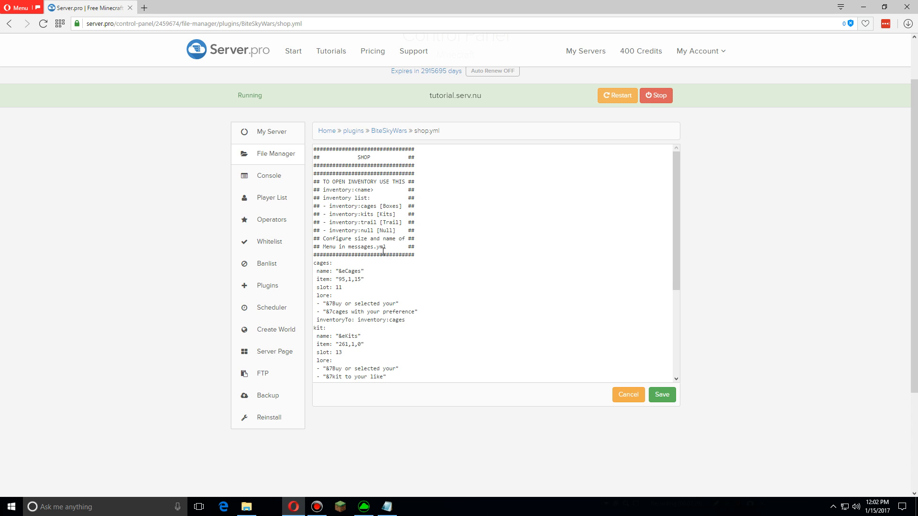
{"action": "scroll", "scroll_direction": "down", "scroll_amount": 3}
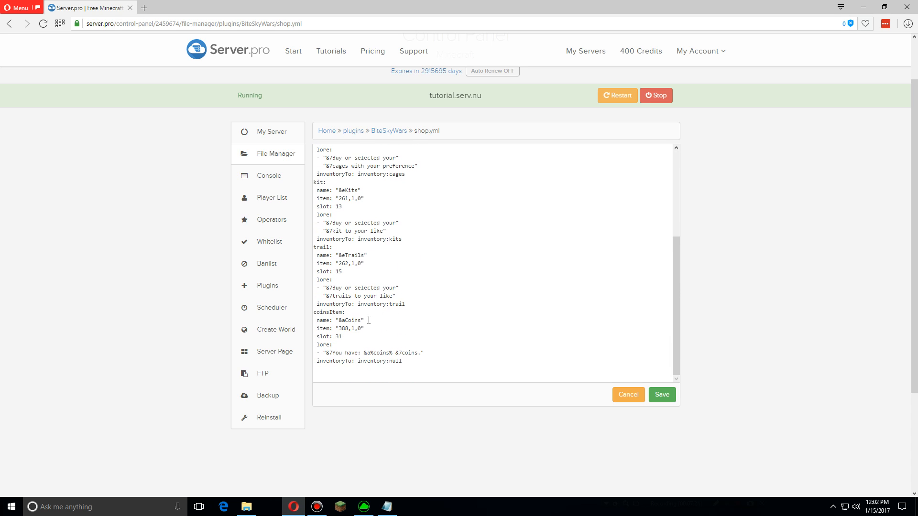
{"action": "scroll", "scroll_direction": "up", "scroll_amount": 3}
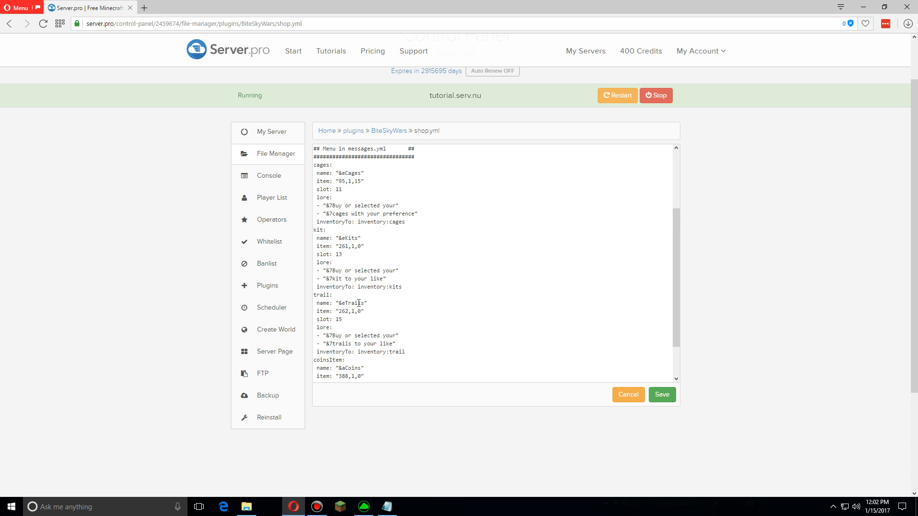
{"action": "scroll", "scroll_direction": "down", "scroll_amount": 3}
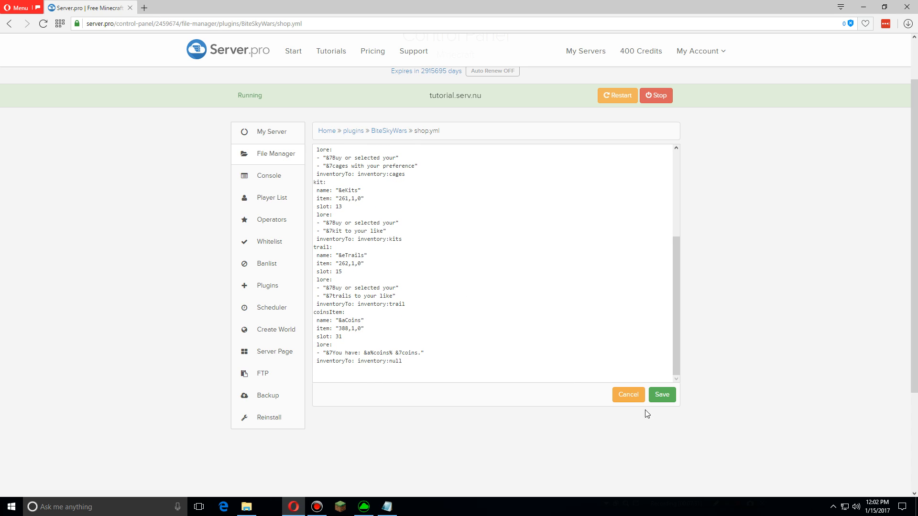
{"action": "scroll", "scroll_direction": "up", "scroll_amount": 3}
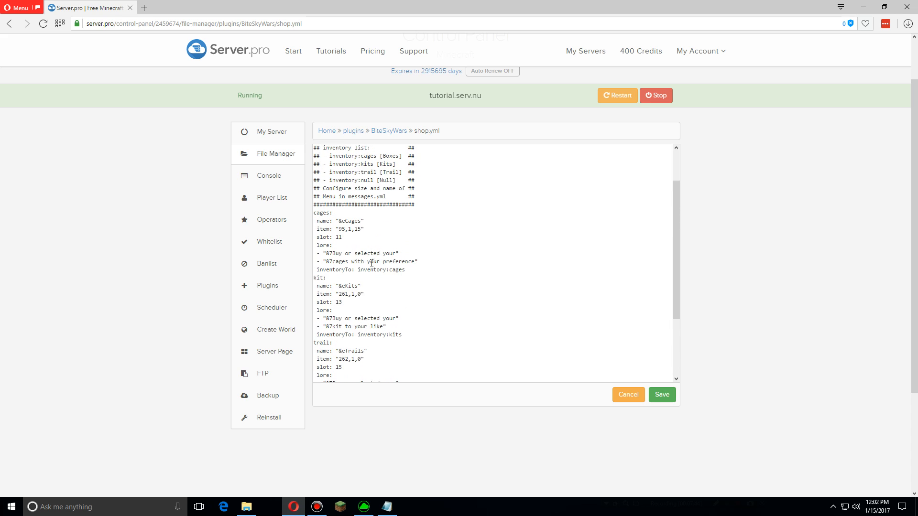
{"action": "double_click", "coordinate": [349, 229]}
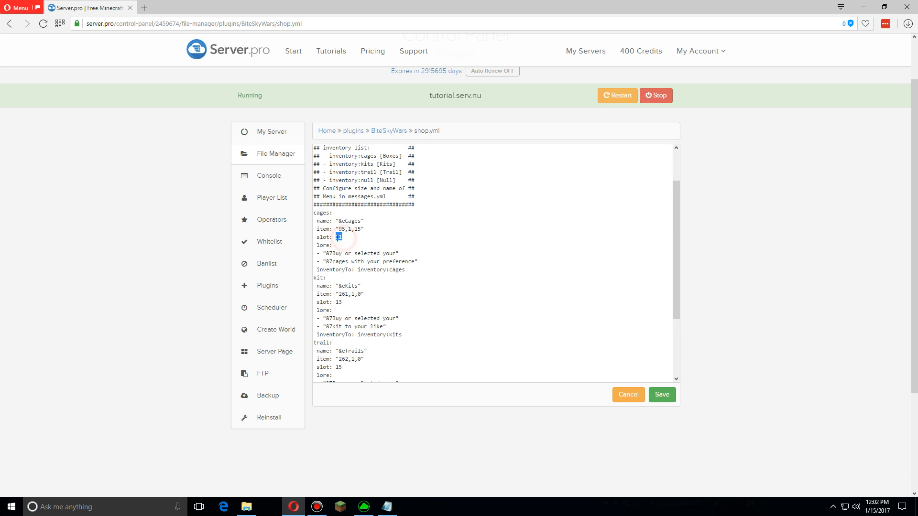
{"action": "scroll", "scroll_direction": "down", "scroll_amount": 3}
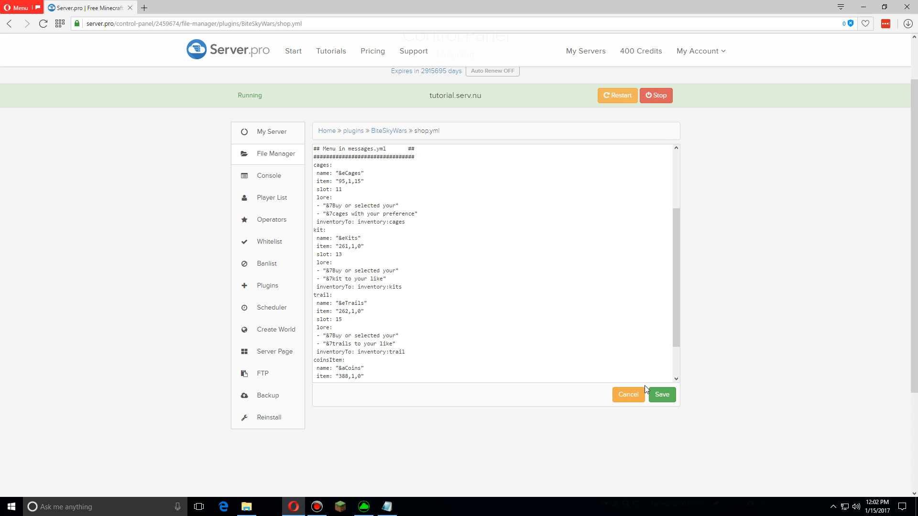
{"action": "mouse_move", "coordinate": [662, 395]}
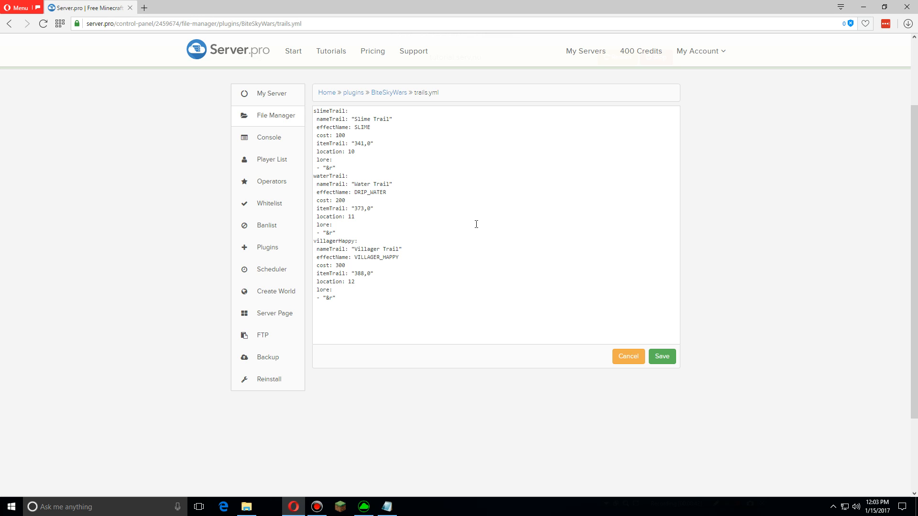
Edit the end of trails.yml and save it
{"action": "left_click", "coordinate": [335, 298]}
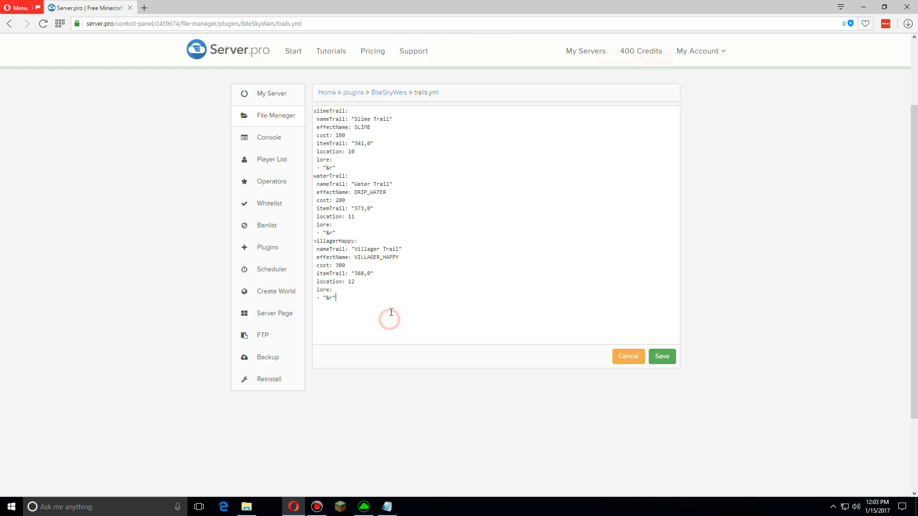
{"action": "mouse_move", "coordinate": [486, 300]}
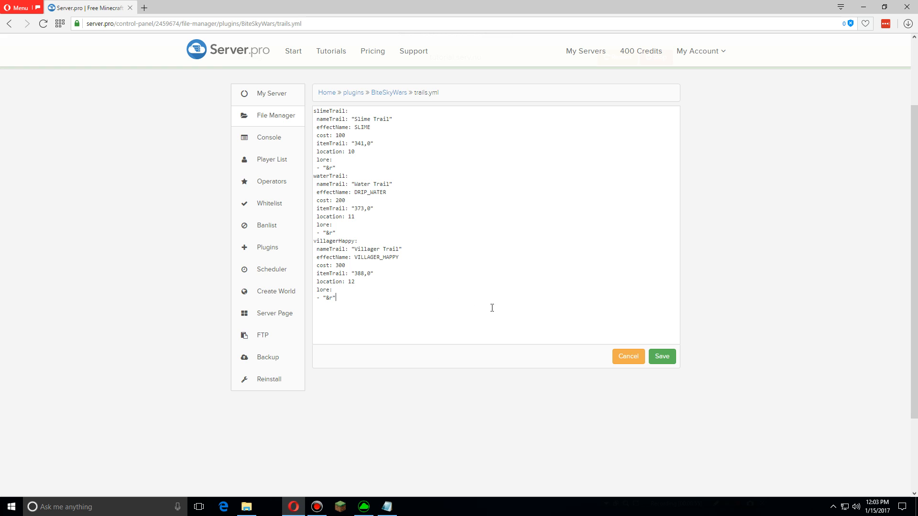
{"action": "mouse_move", "coordinate": [662, 357]}
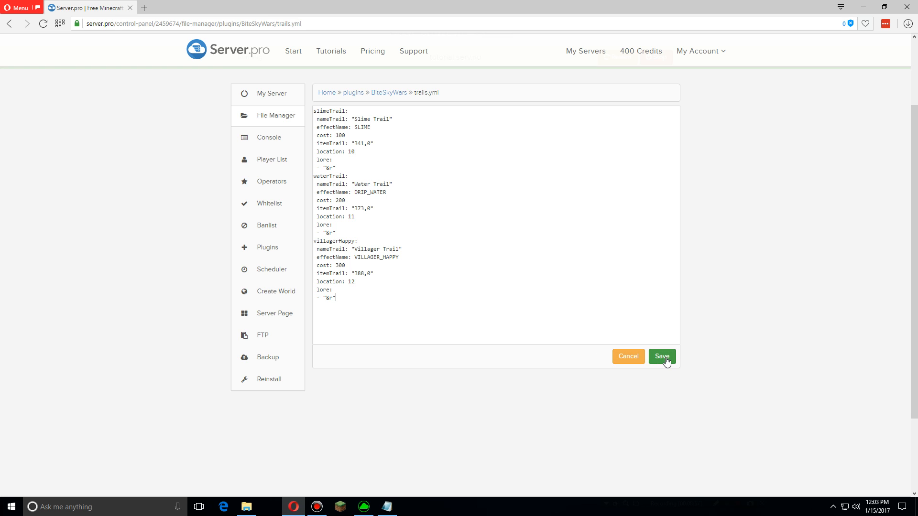
{"action": "left_click", "coordinate": [662, 356]}
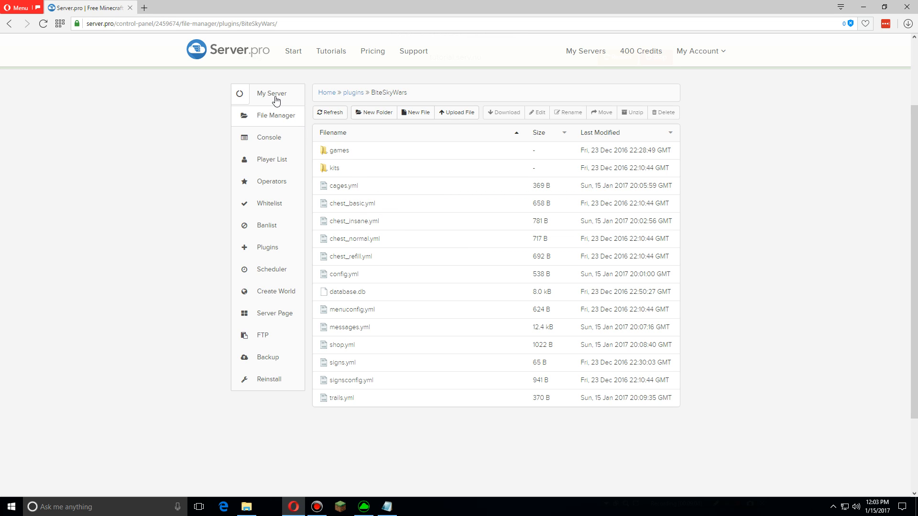
Restart the Minecraft server from the My Server control panel
{"action": "left_click", "coordinate": [271, 93]}
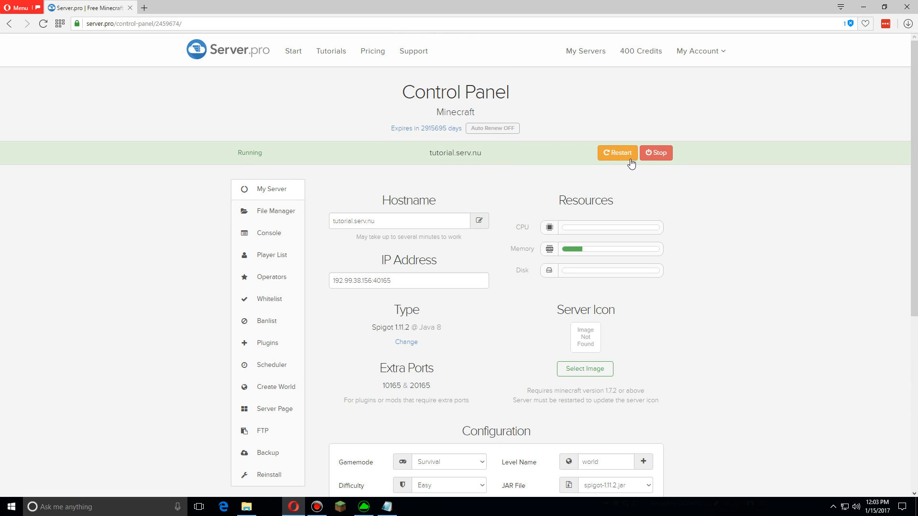
{"action": "left_click", "coordinate": [617, 153]}
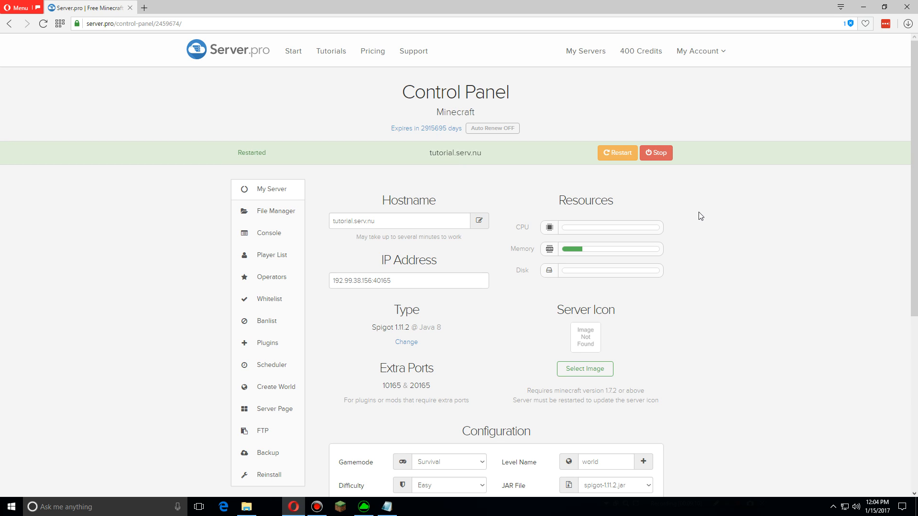
{"action": "mouse_move", "coordinate": [675, 204]}
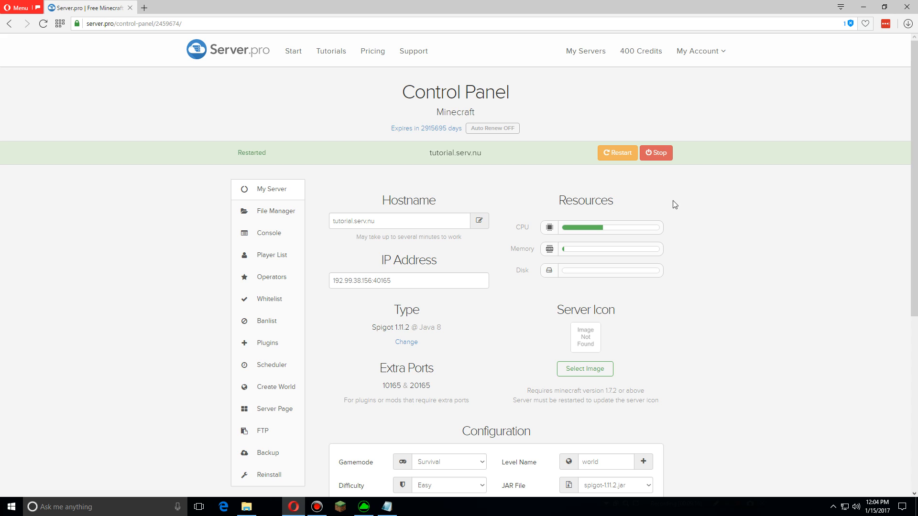